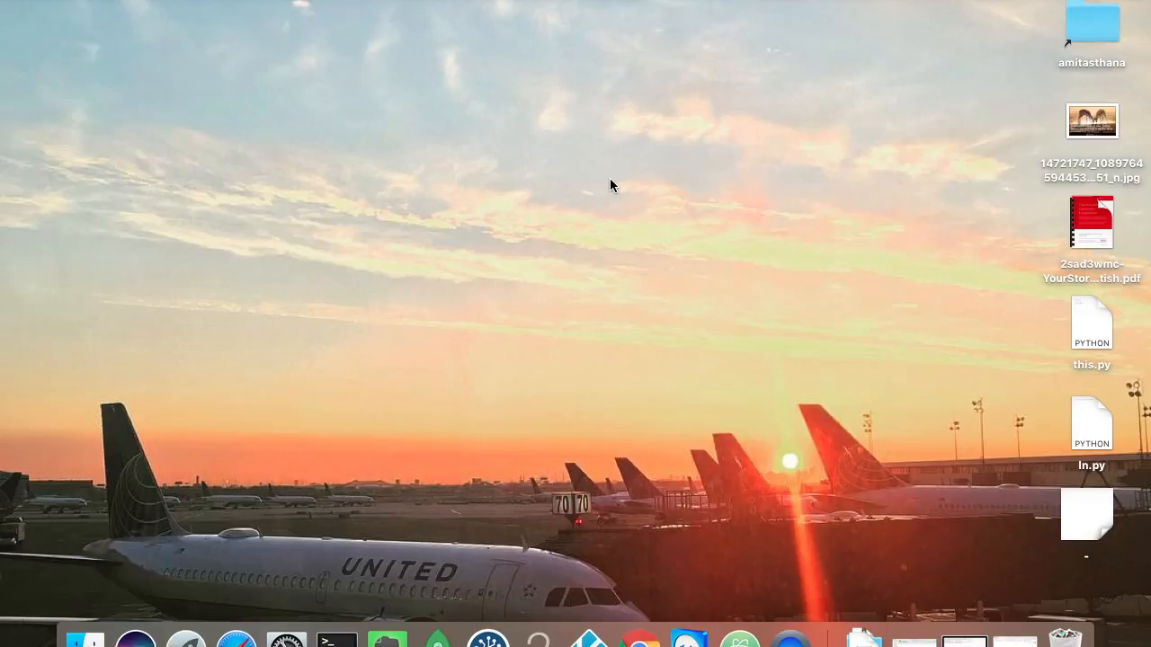
{"action": "mouse_move", "coordinate": [638, 376]}
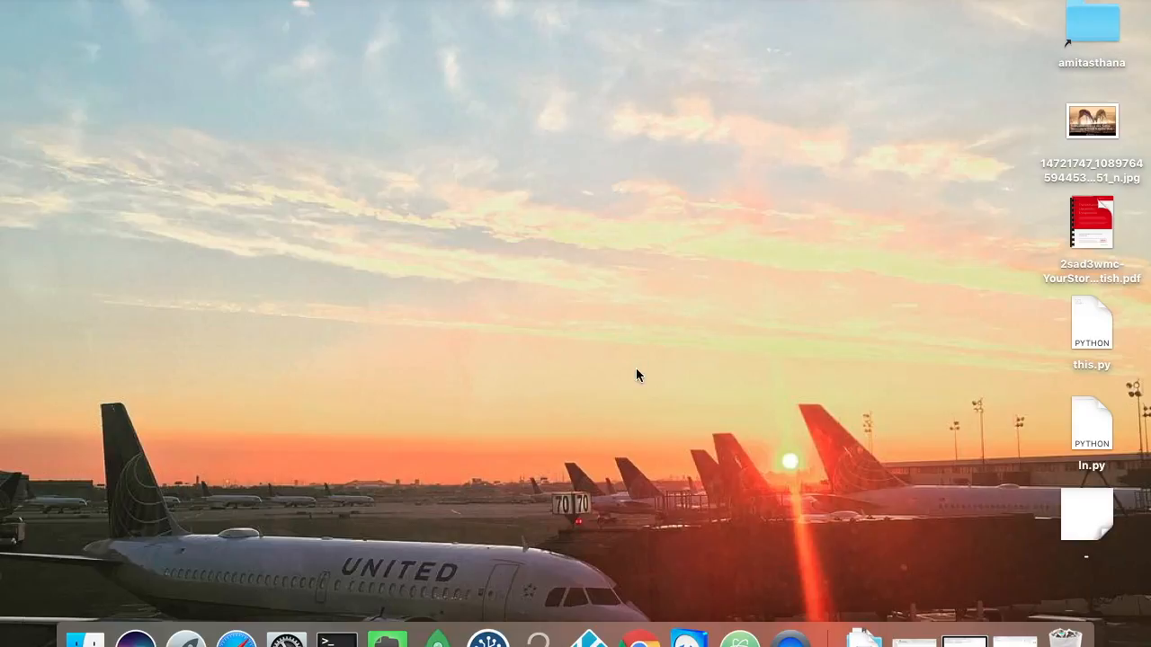
{"action": "mouse_move", "coordinate": [640, 640]}
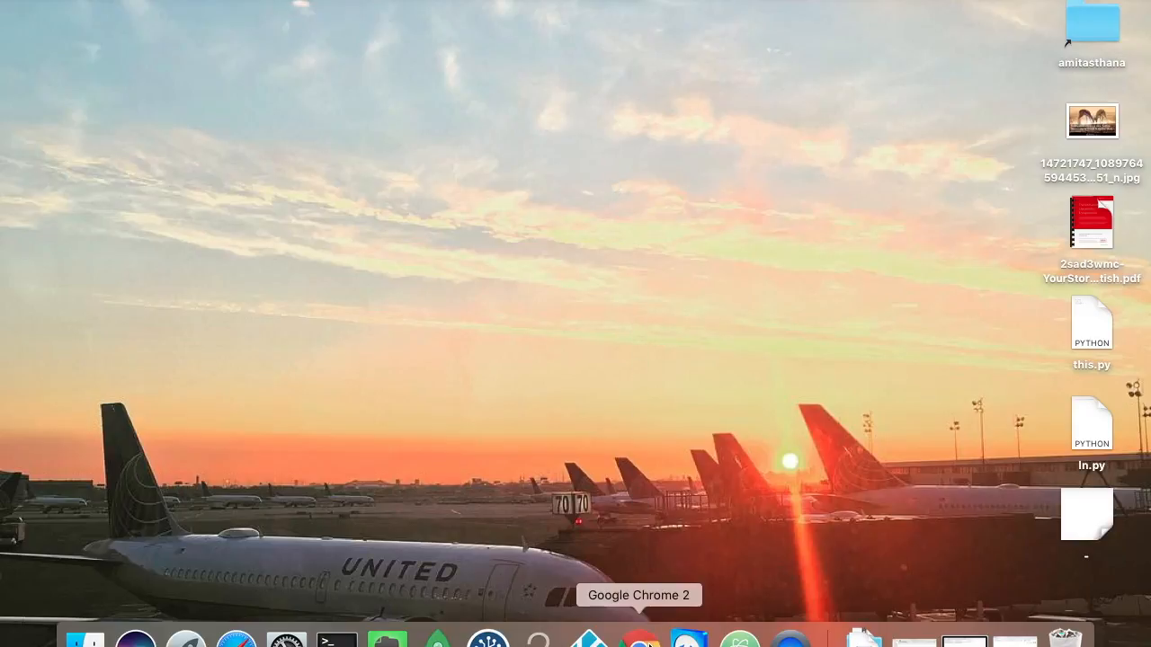
Step: Launch the browser, search for the Facebook Post Manager and open its Chrome Web Store listing
{"action": "left_click", "coordinate": [638, 640]}
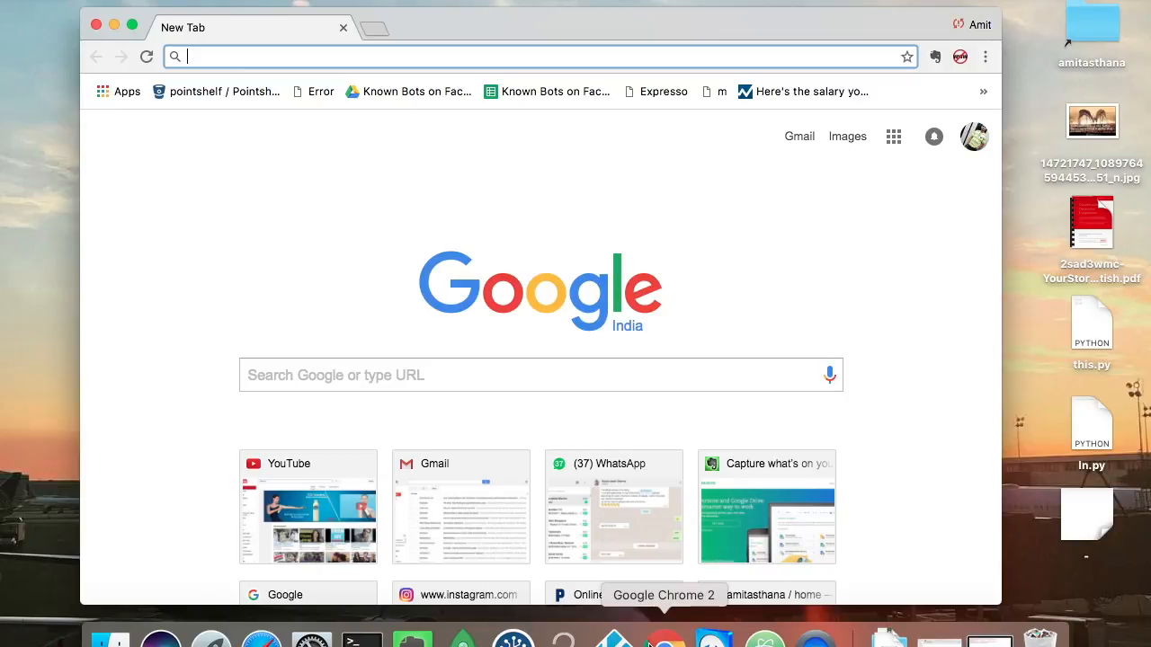
{"action": "type", "text": "facebook.com"}
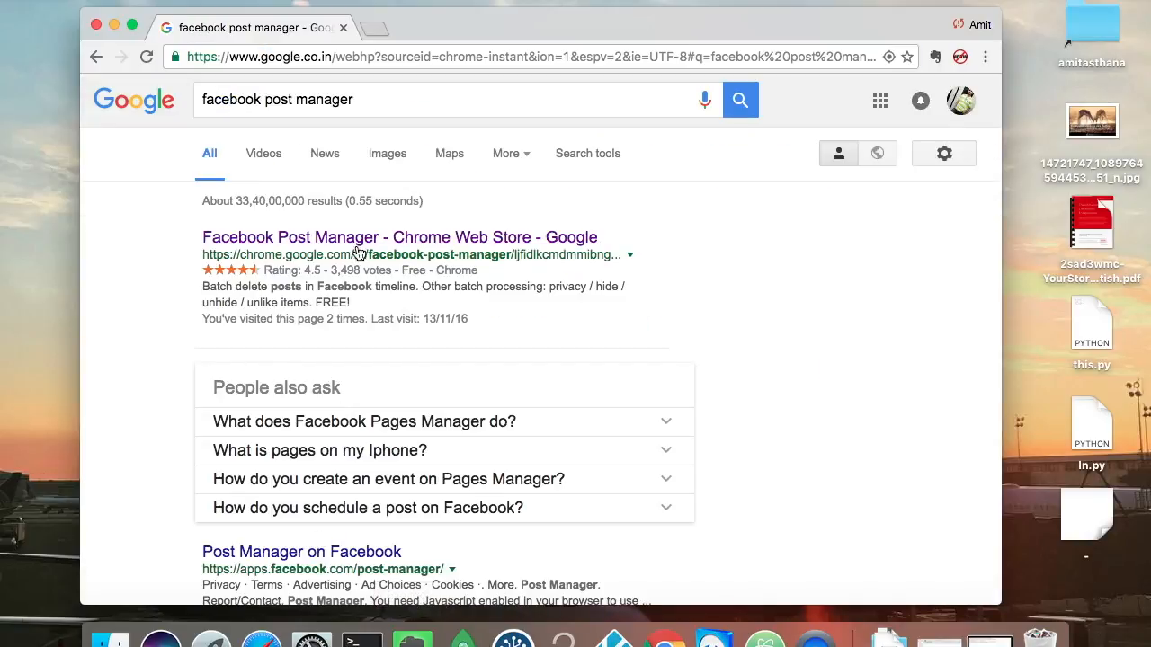
{"action": "left_click", "coordinate": [417, 237]}
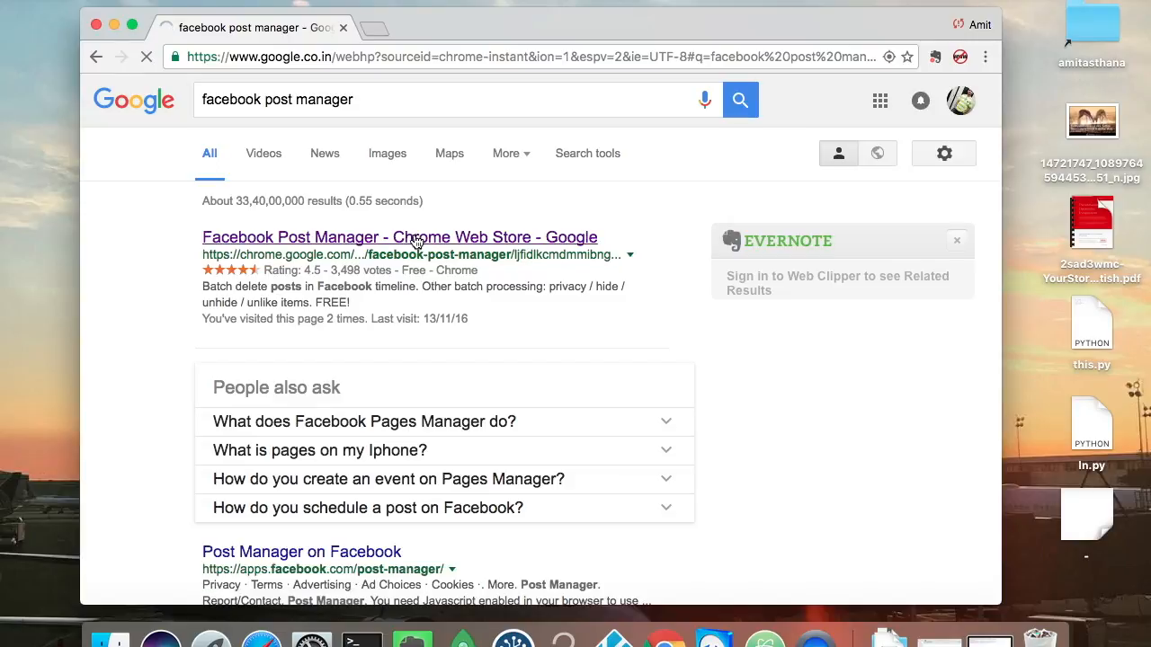
{"action": "left_click", "coordinate": [418, 238]}
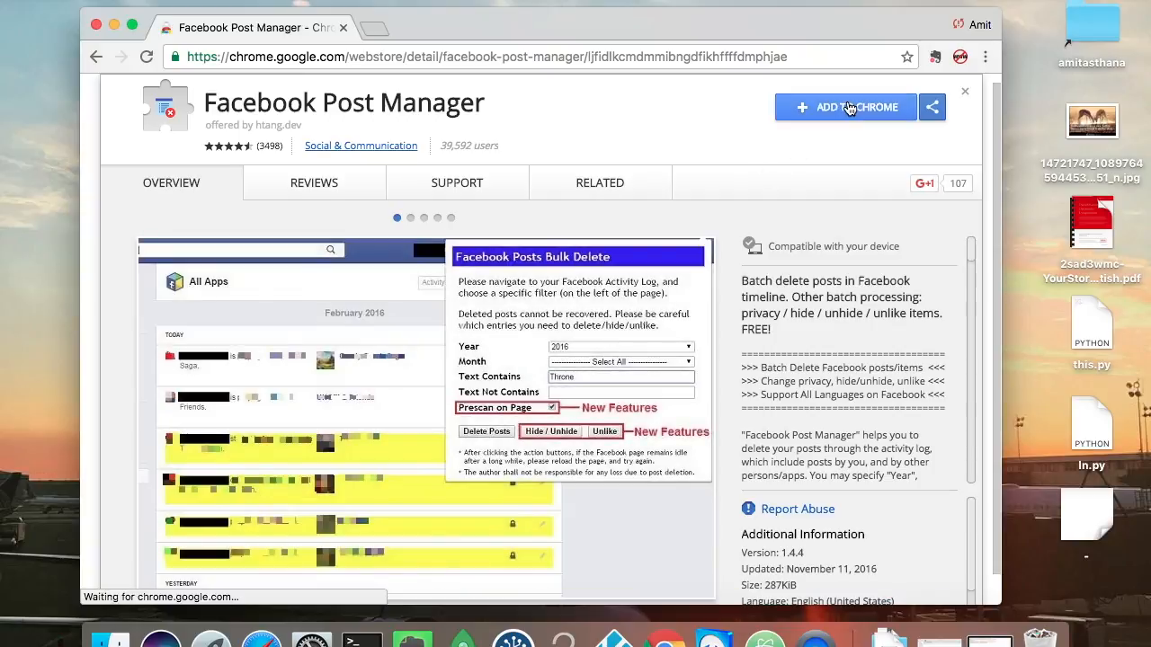
Step: Add the Facebook Post Manager extension to Chrome and confirm the install
{"action": "left_click", "coordinate": [845, 108]}
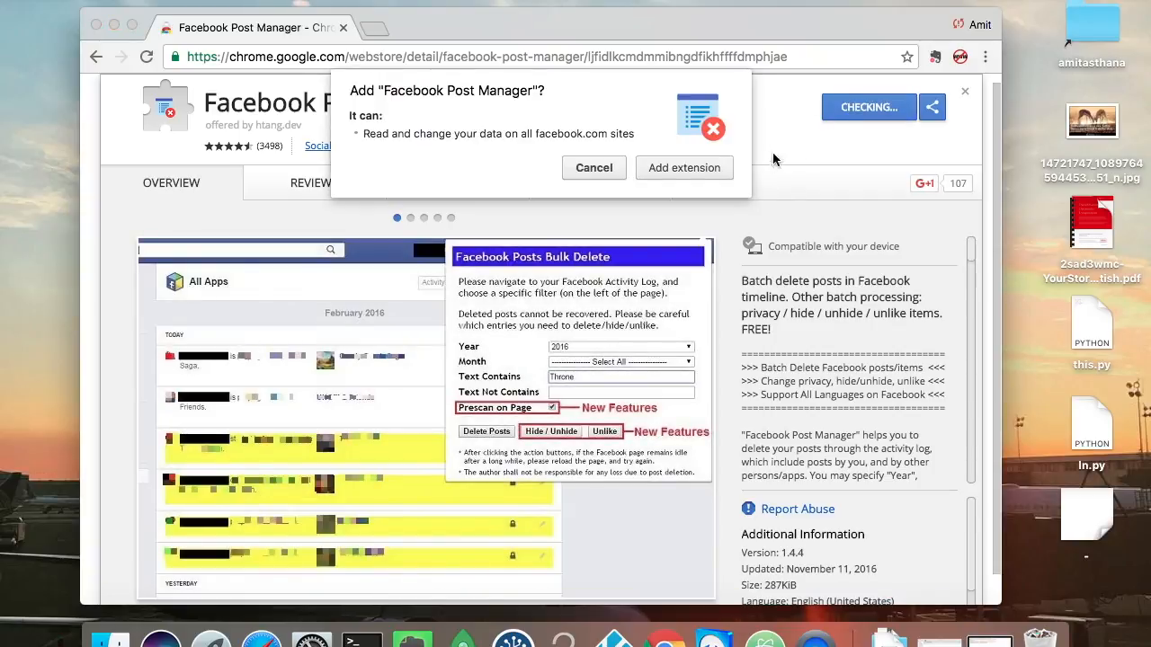
{"action": "left_click", "coordinate": [593, 167]}
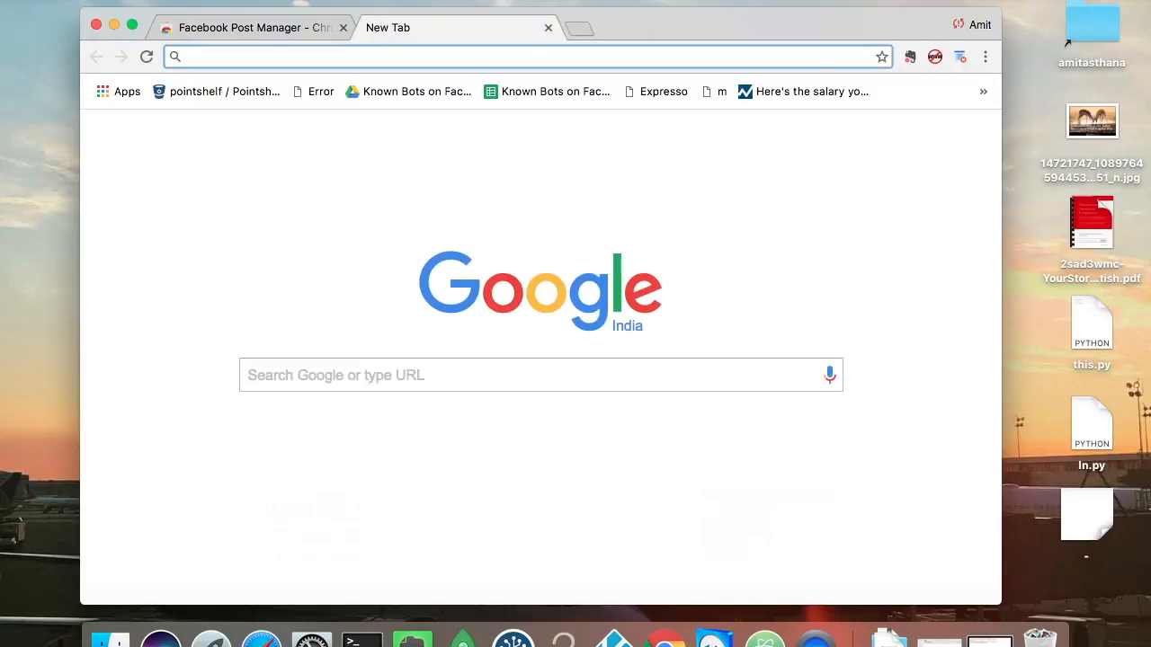
Step: Go to facebook.com, reach your profile's Activity Log, then bring up the Post Manager panel
{"action": "type", "text": "https://www.facebook.com"}
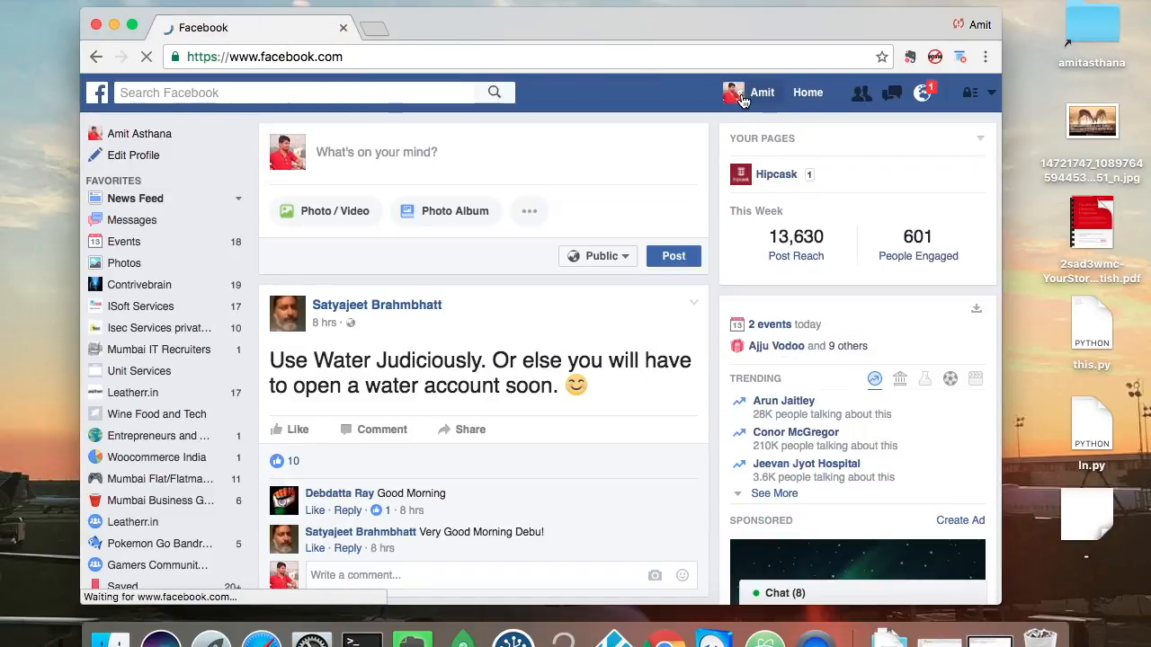
{"action": "left_click", "coordinate": [760, 93]}
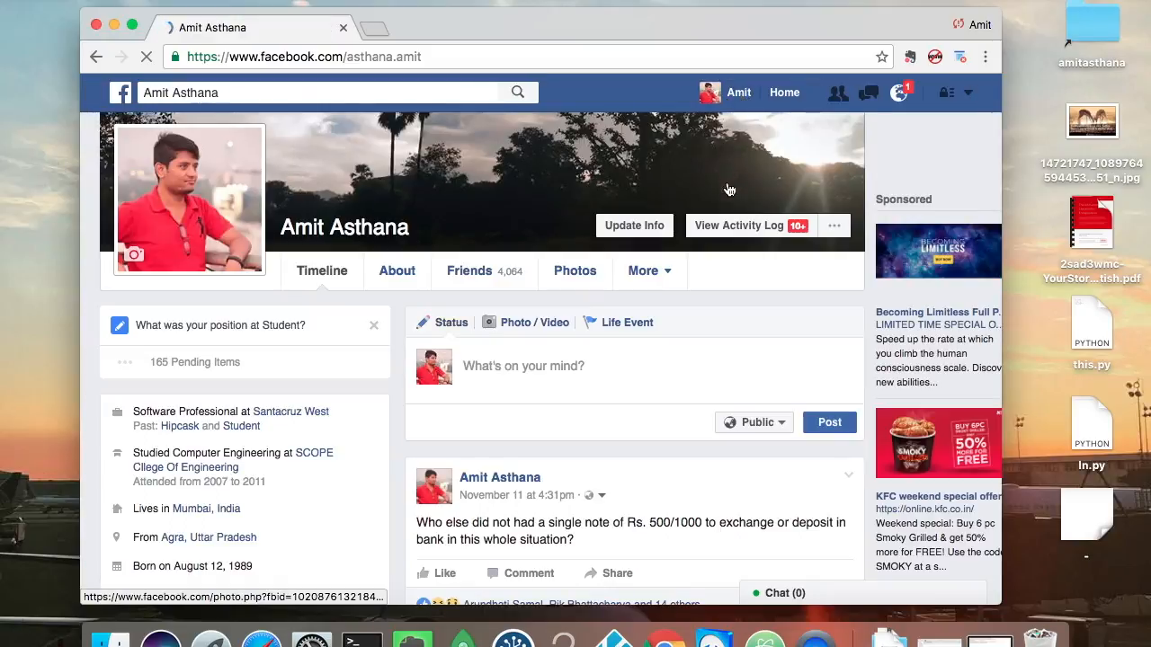
{"action": "left_click", "coordinate": [737, 224]}
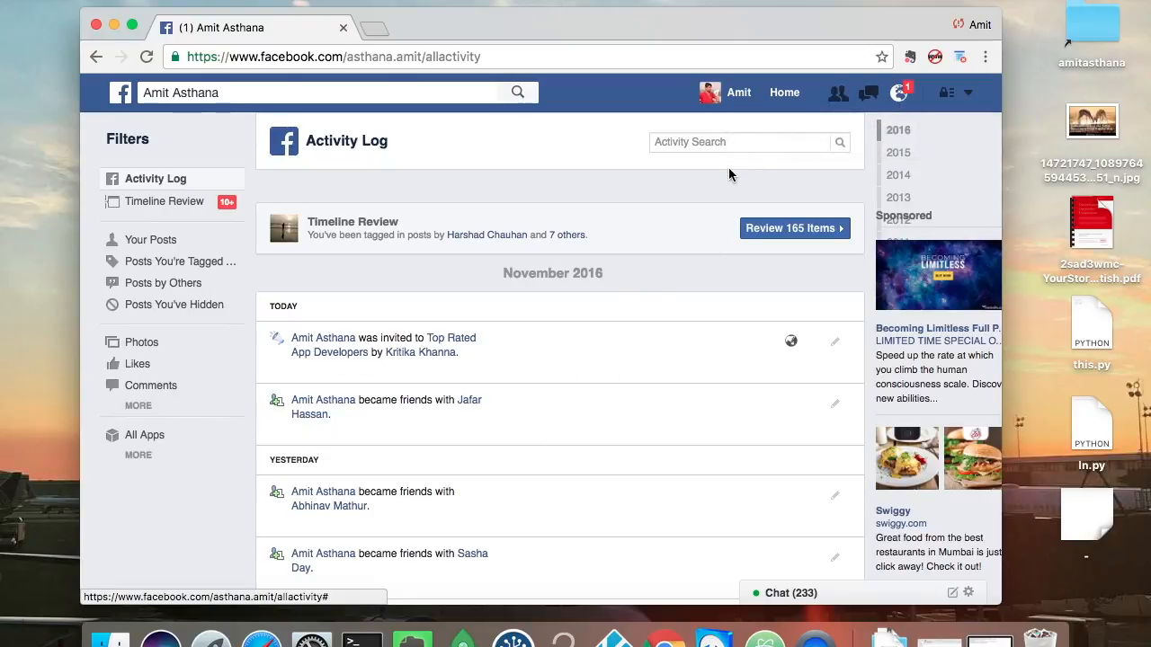
{"action": "scroll", "scroll_direction": "down", "scroll_amount": 3}
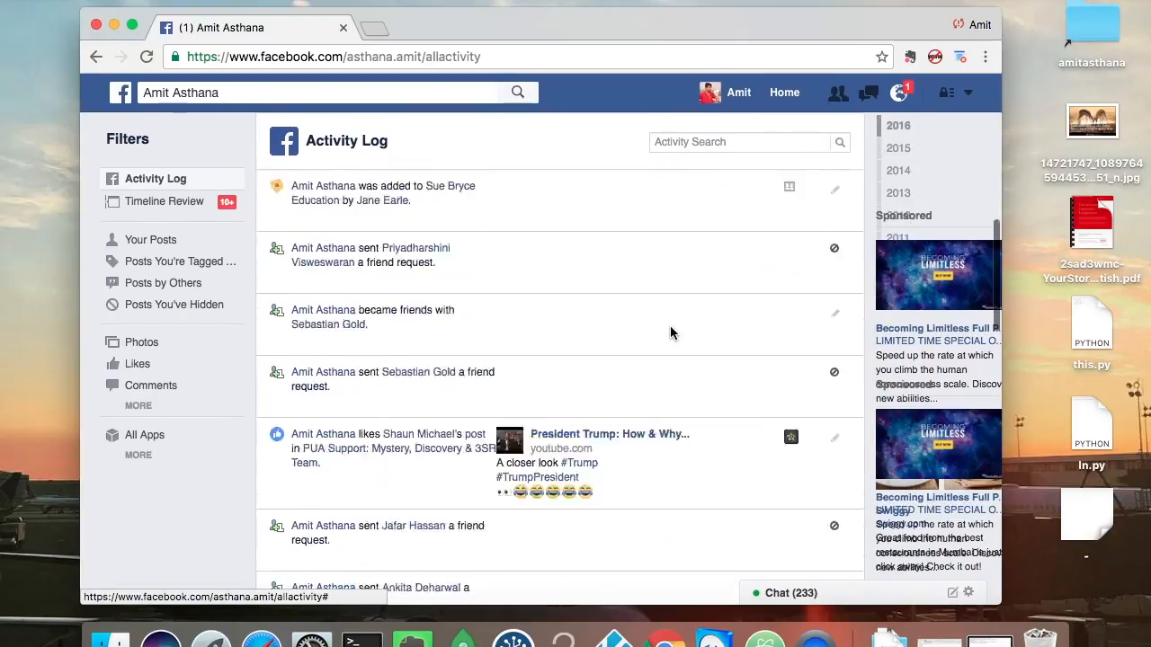
{"action": "scroll", "scroll_direction": "down", "scroll_amount": 3}
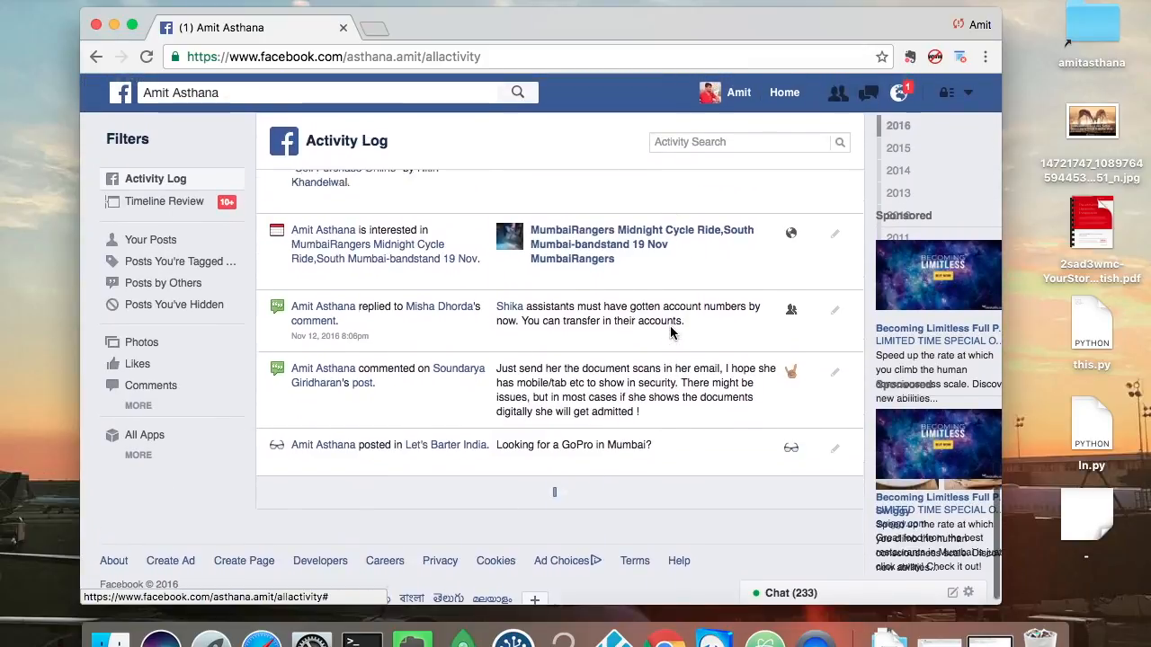
{"action": "scroll", "scroll_direction": "down", "scroll_amount": 3}
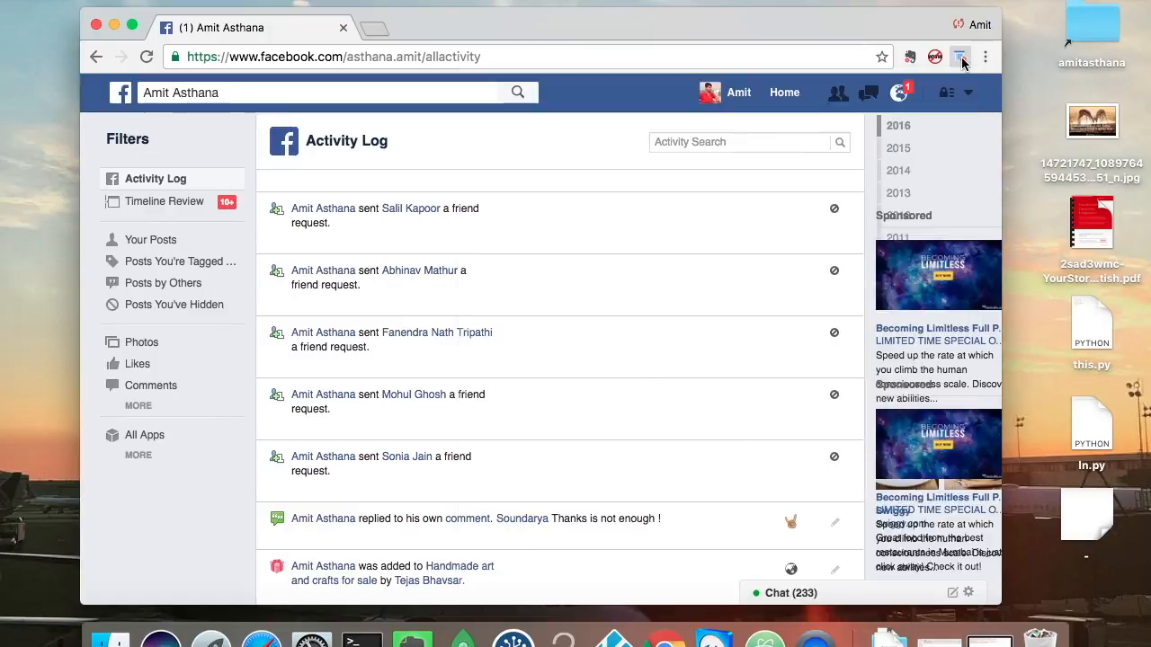
{"action": "left_click", "coordinate": [956, 56]}
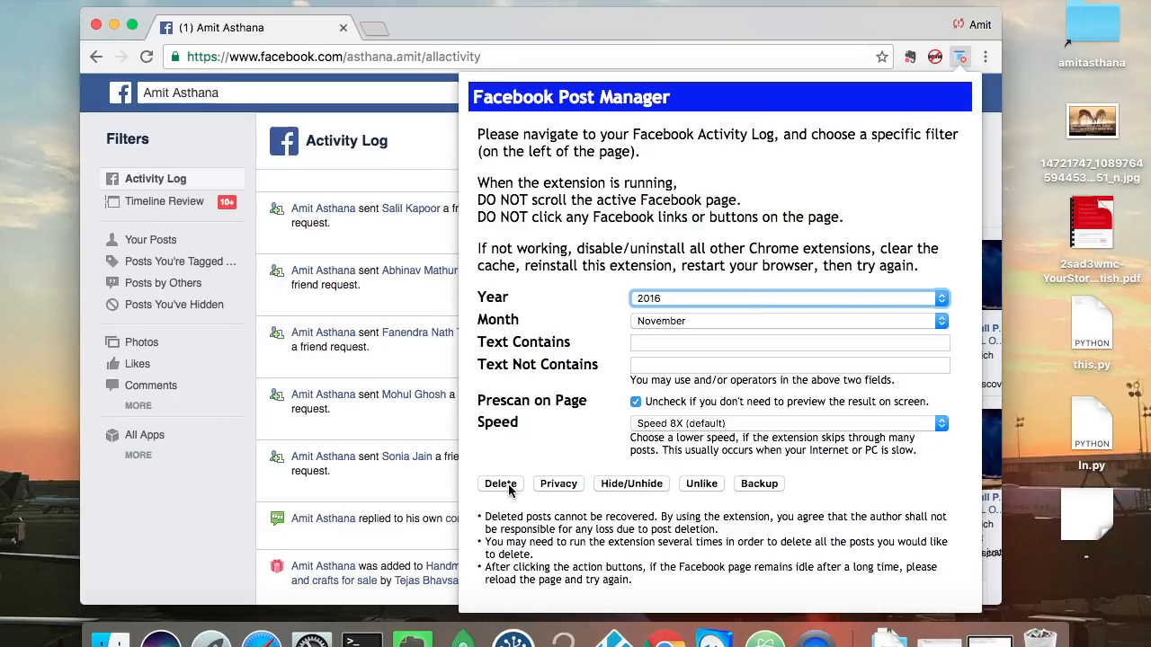
Step: Start the bulk delete of November 2016 posts and let the extension scan the log
{"action": "left_click", "coordinate": [500, 483]}
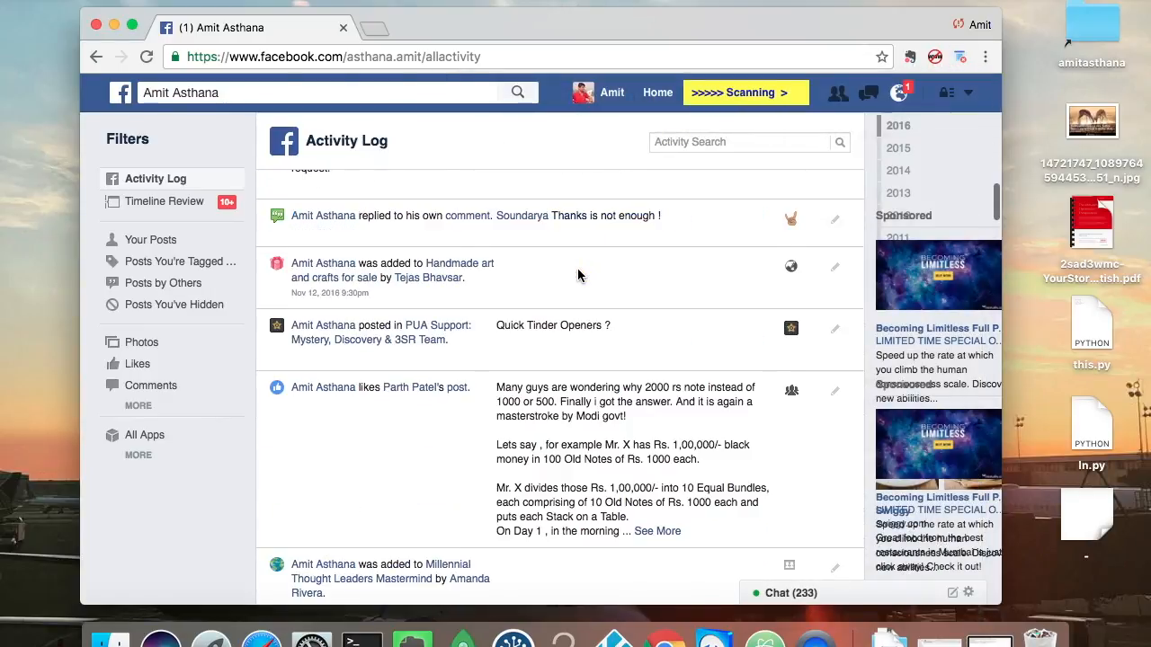
{"action": "scroll", "scroll_direction": "down", "scroll_amount": 3}
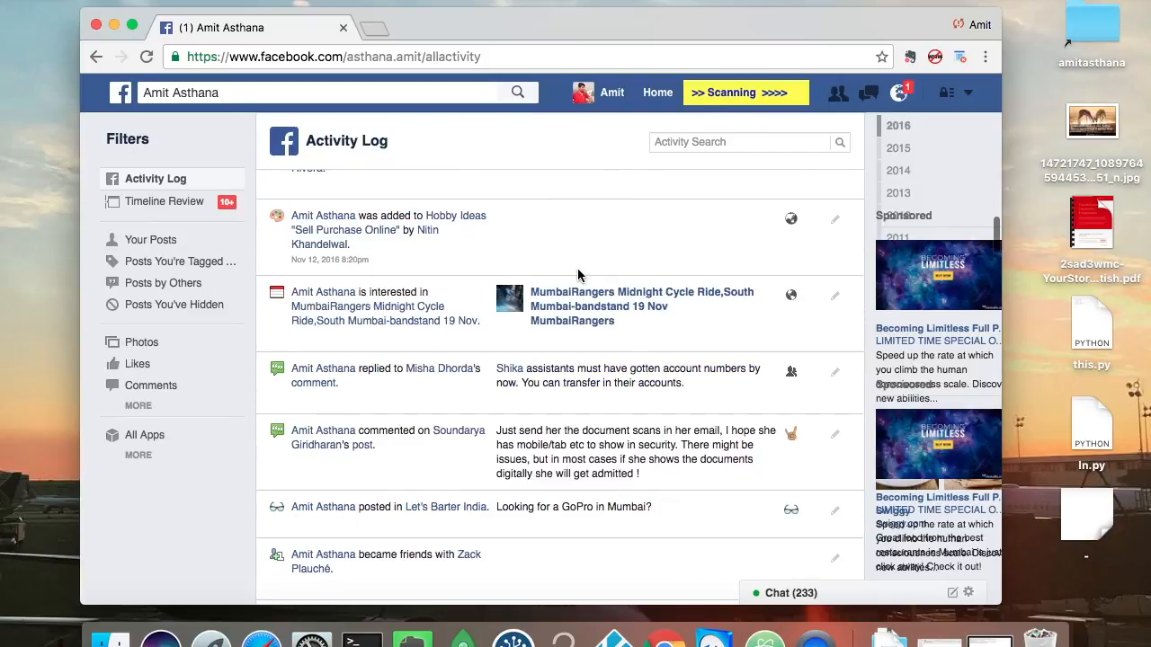
{"action": "scroll", "scroll_direction": "down", "scroll_amount": 3}
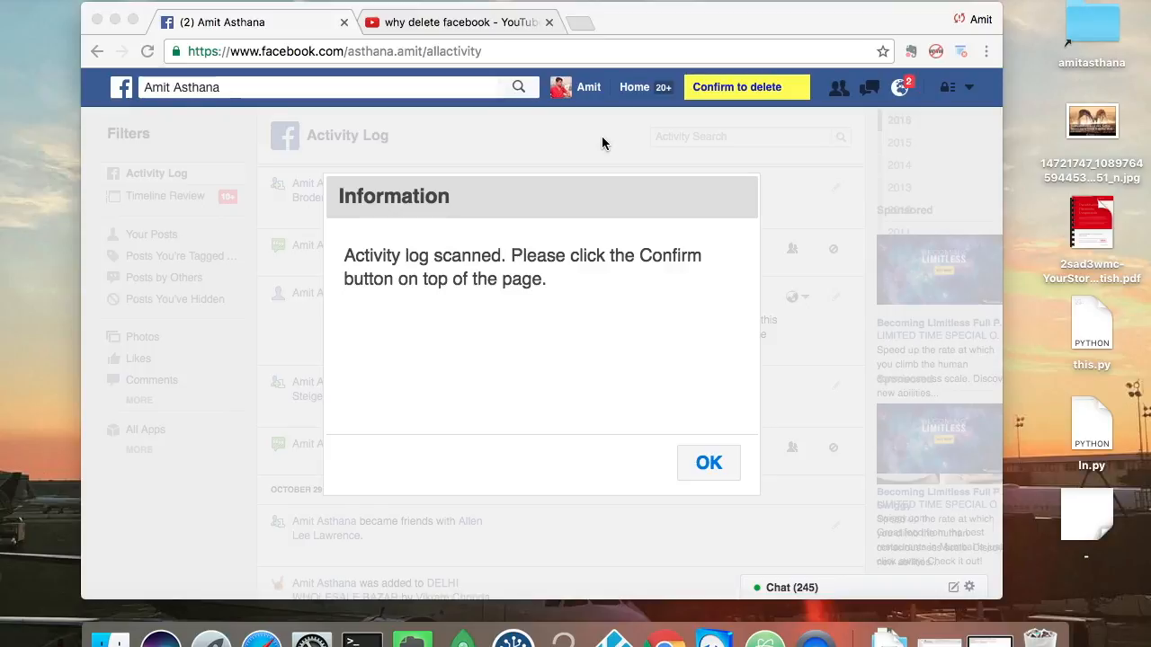
{"action": "mouse_move", "coordinate": [751, 137]}
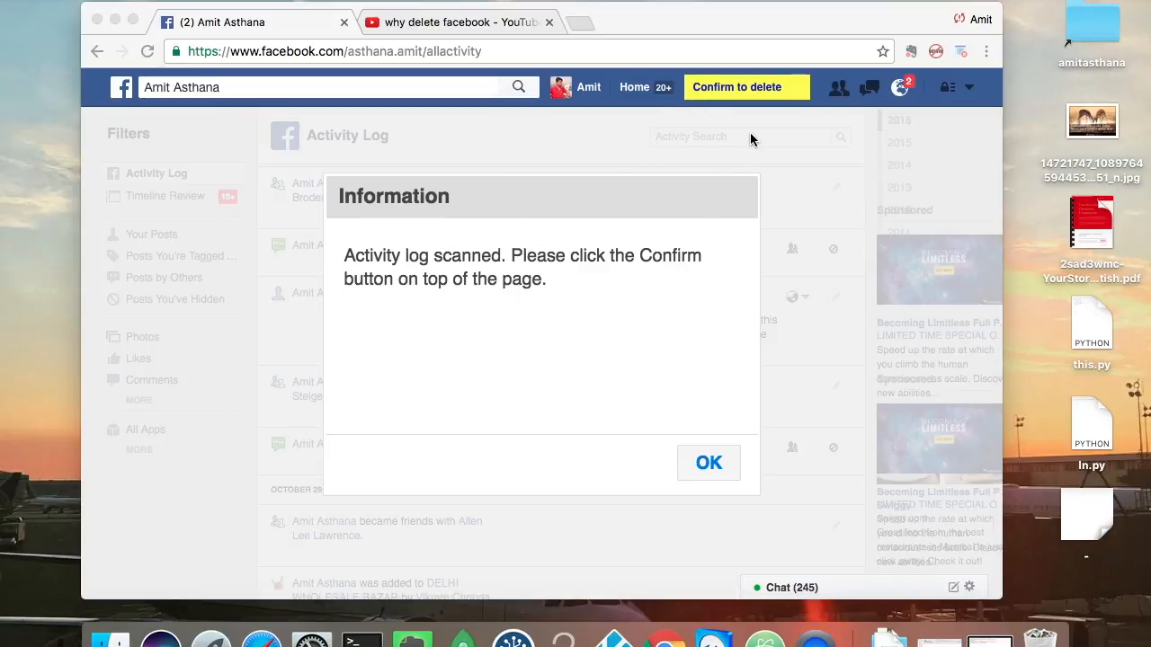
{"action": "mouse_move", "coordinate": [708, 368]}
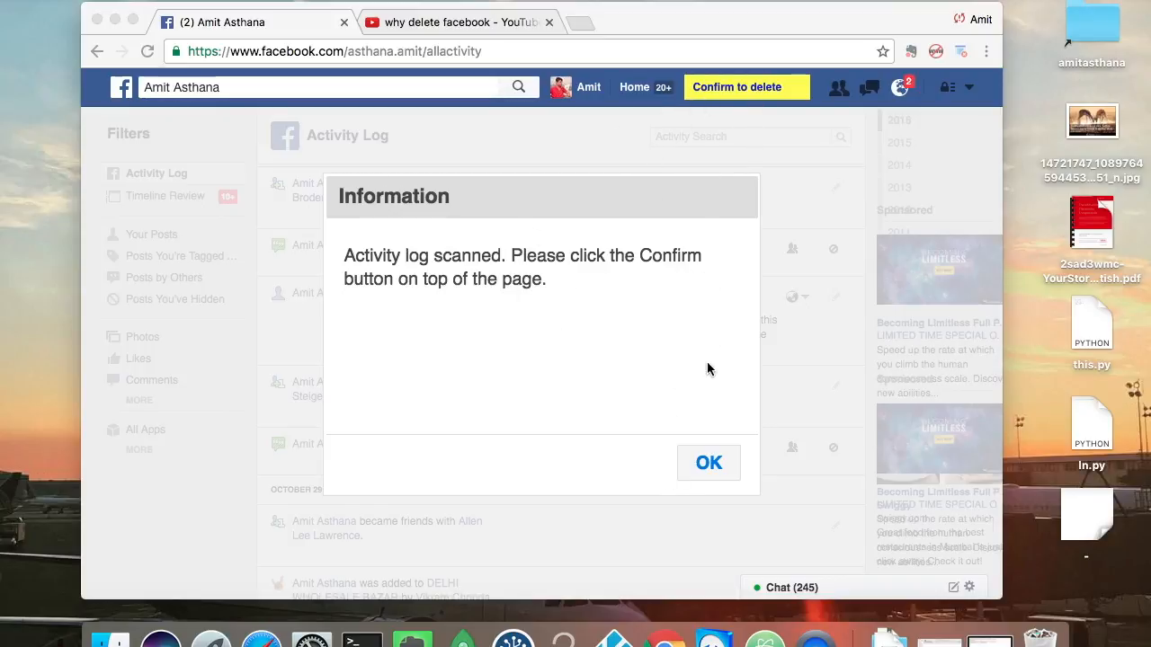
Step: Dismiss the scan-complete notice and choose Confirm from the 'Confirm to delete' menu
{"action": "left_click", "coordinate": [709, 464]}
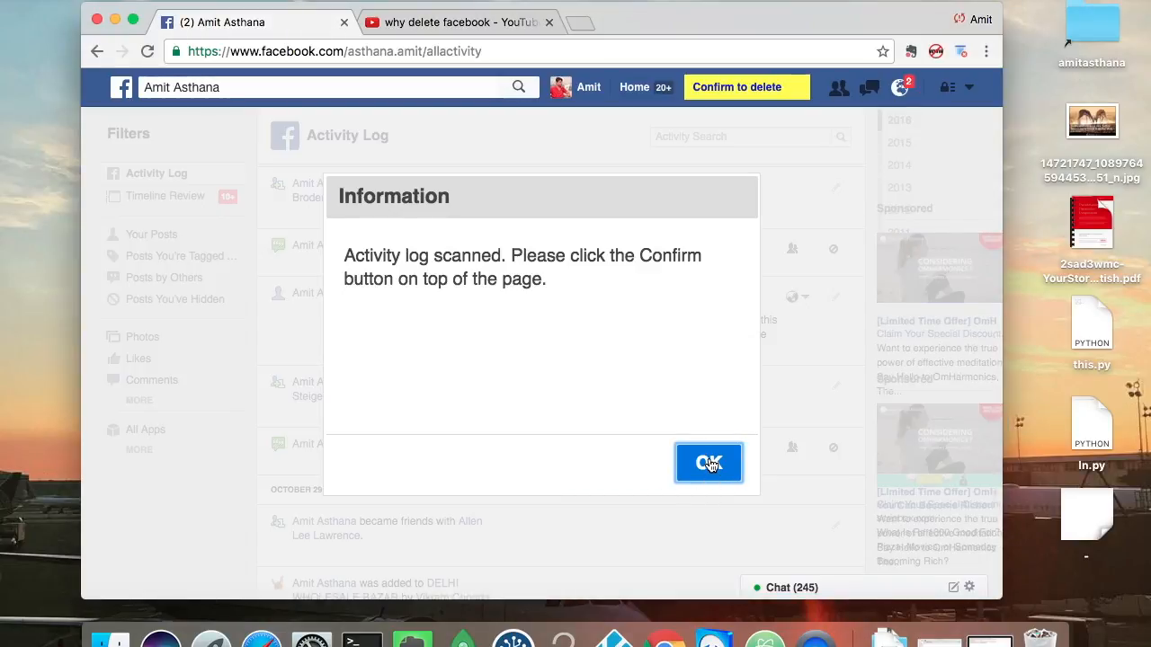
{"action": "left_click", "coordinate": [709, 464]}
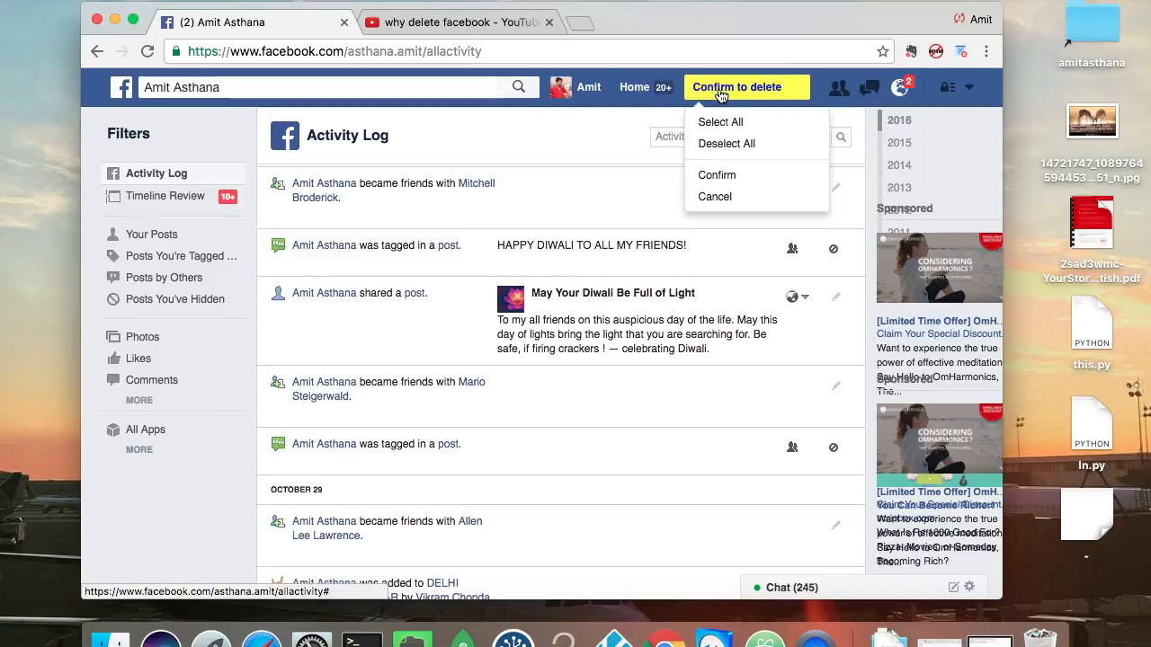
{"action": "left_click", "coordinate": [728, 122]}
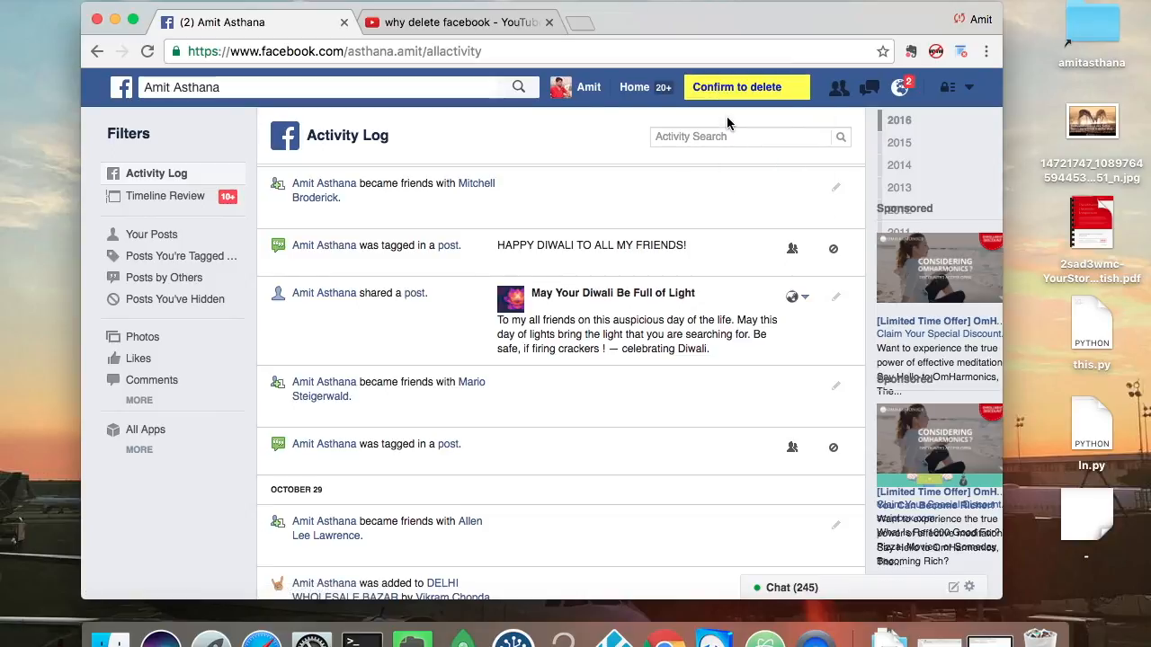
{"action": "mouse_move", "coordinate": [734, 97]}
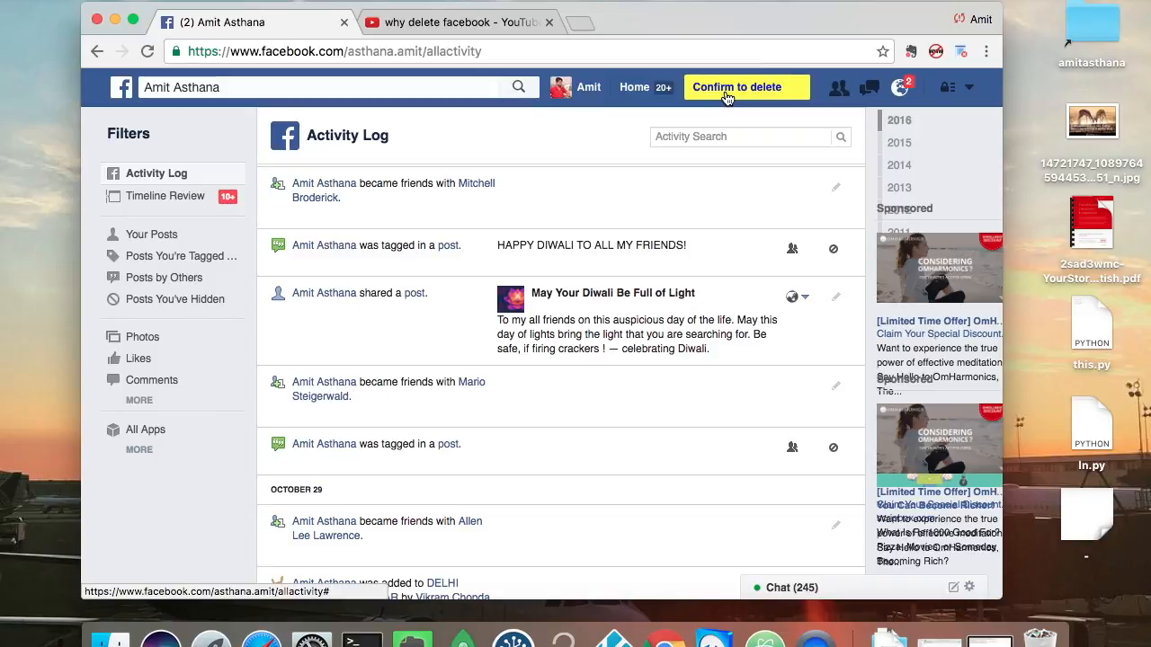
{"action": "left_click", "coordinate": [746, 87]}
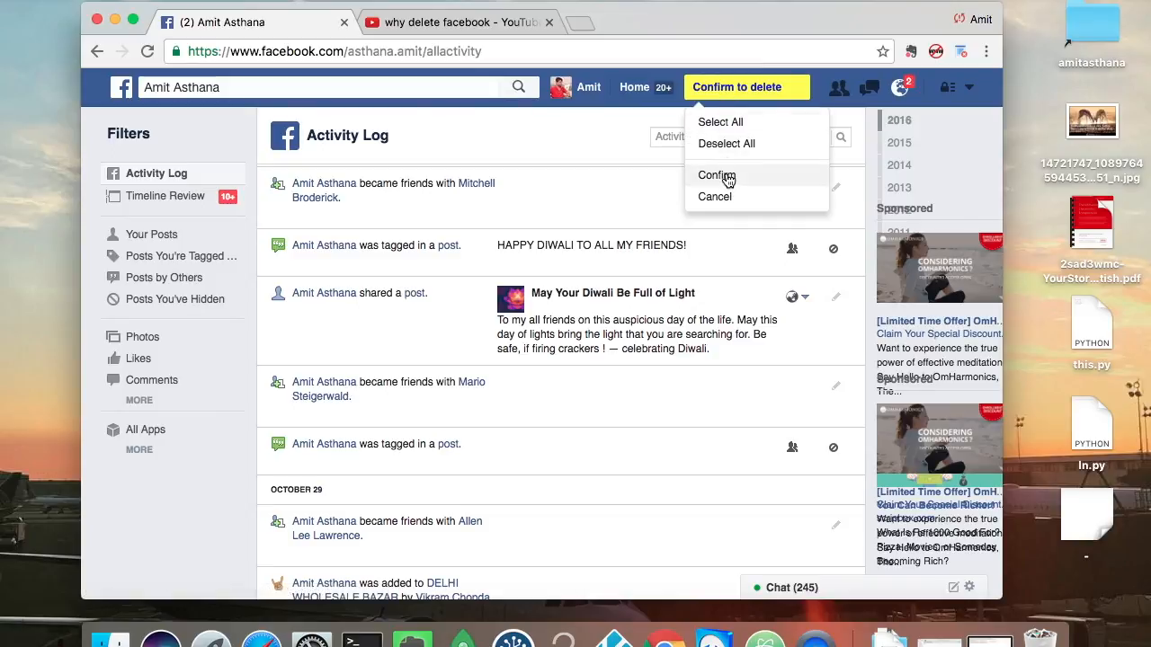
{"action": "left_click", "coordinate": [716, 177]}
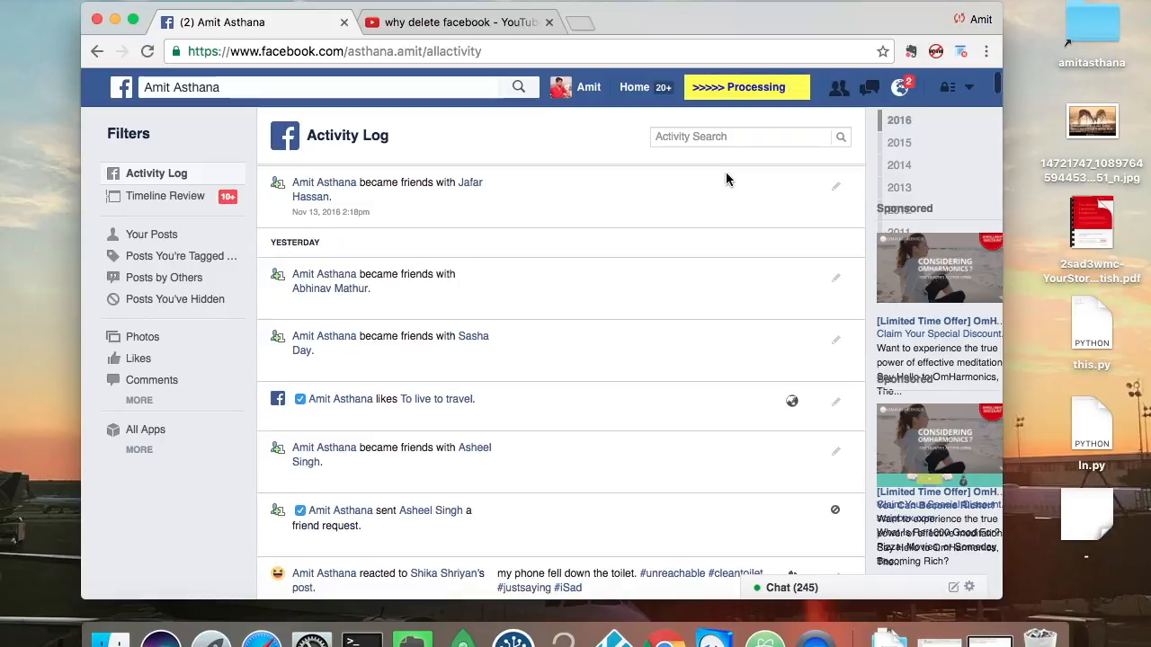
Step: Scroll down the Activity Log while the extension processes and ticks off entries
{"action": "scroll", "scroll_direction": "down", "scroll_amount": 3}
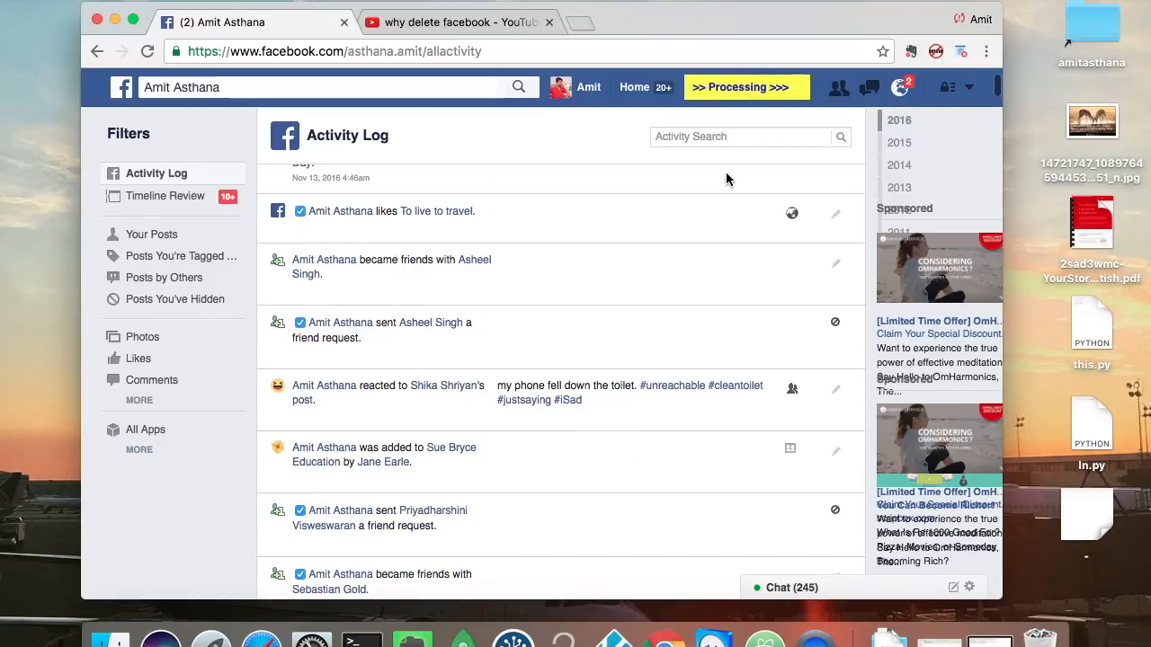
{"action": "scroll", "scroll_direction": "down", "scroll_amount": 3}
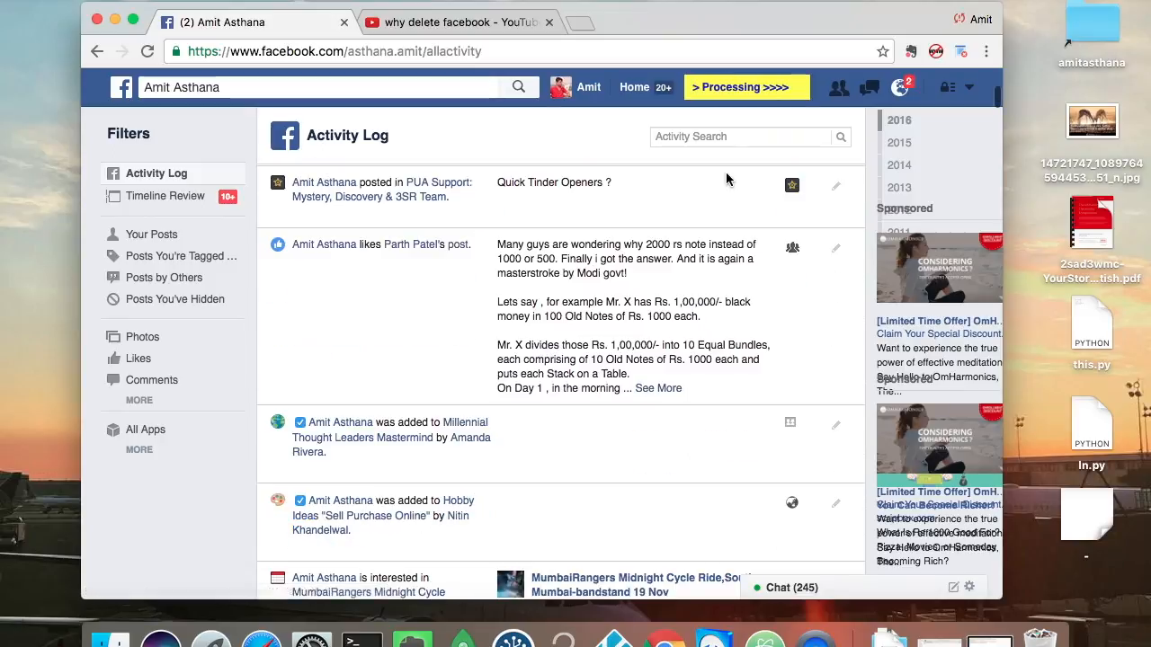
{"action": "scroll", "scroll_direction": "down", "scroll_amount": 3}
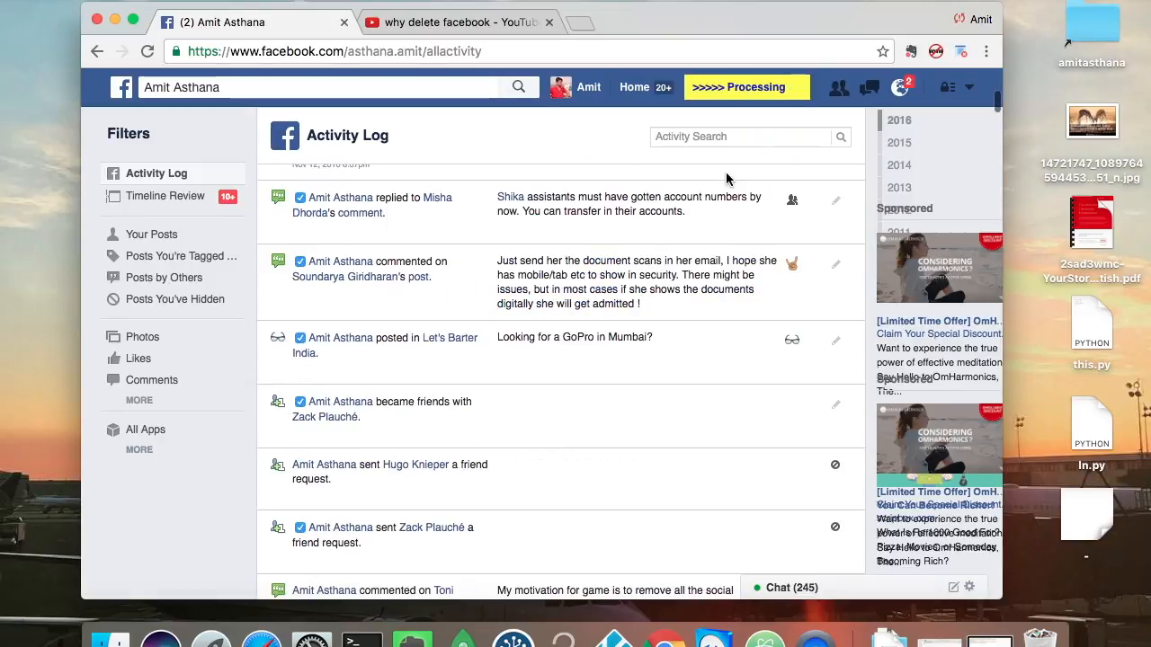
{"action": "scroll", "scroll_direction": "down", "scroll_amount": 3}
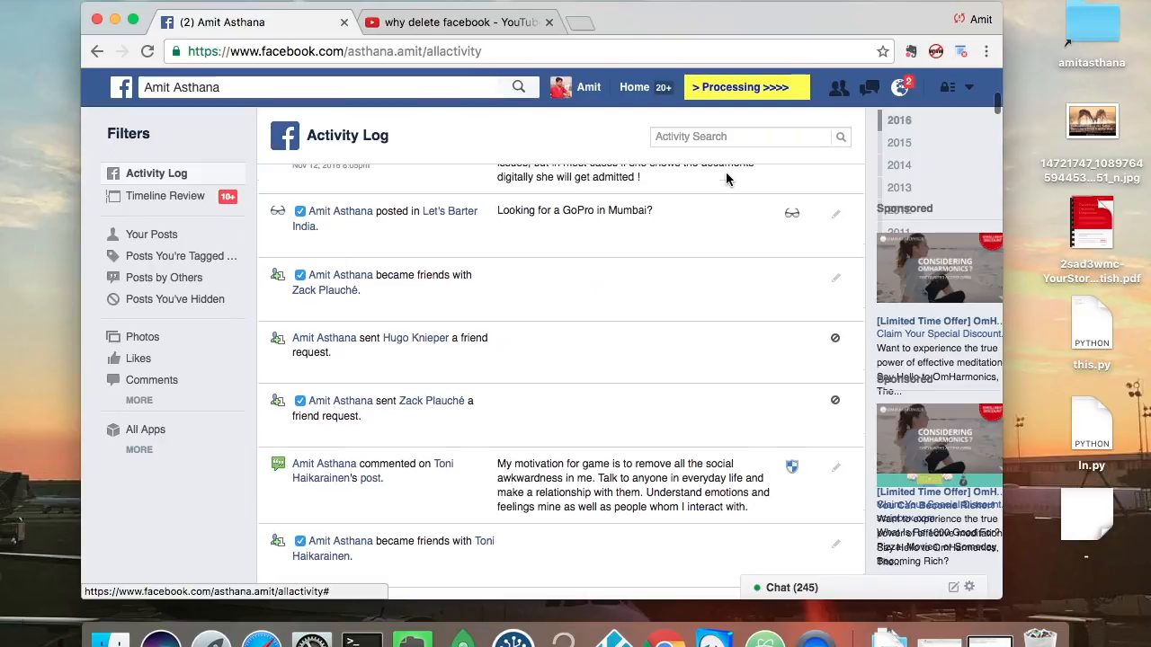
{"action": "scroll", "scroll_direction": "down", "scroll_amount": 3}
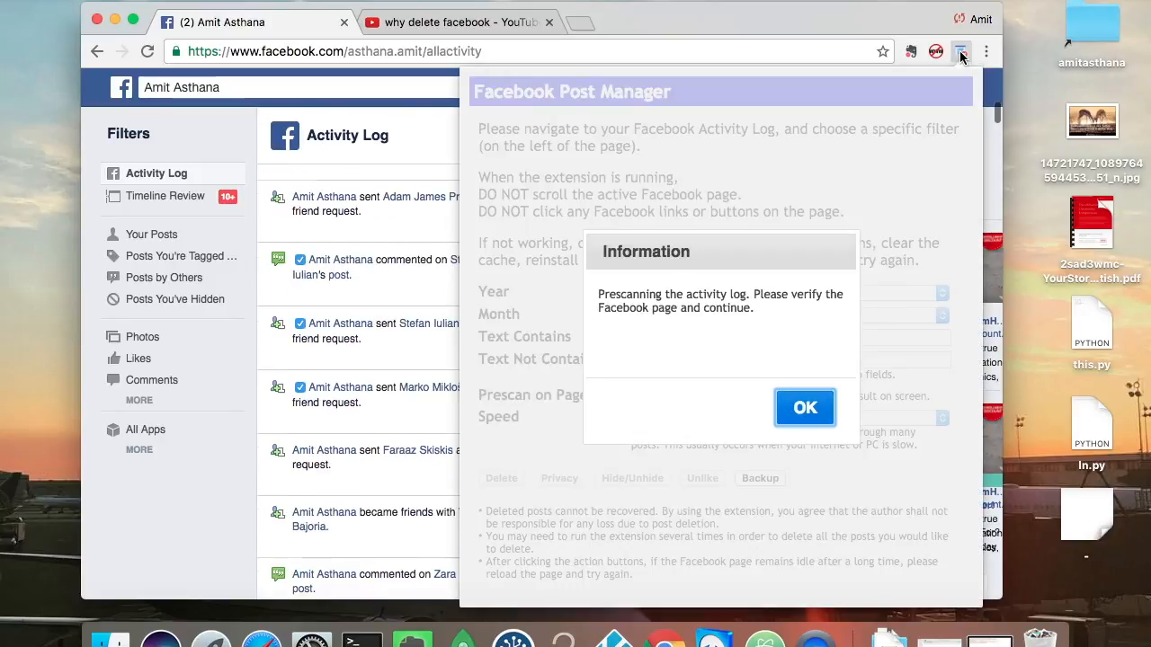
Step: Acknowledge the prescanning notice and switch back to the Facebook Activity Log tab
{"action": "left_click", "coordinate": [806, 407]}
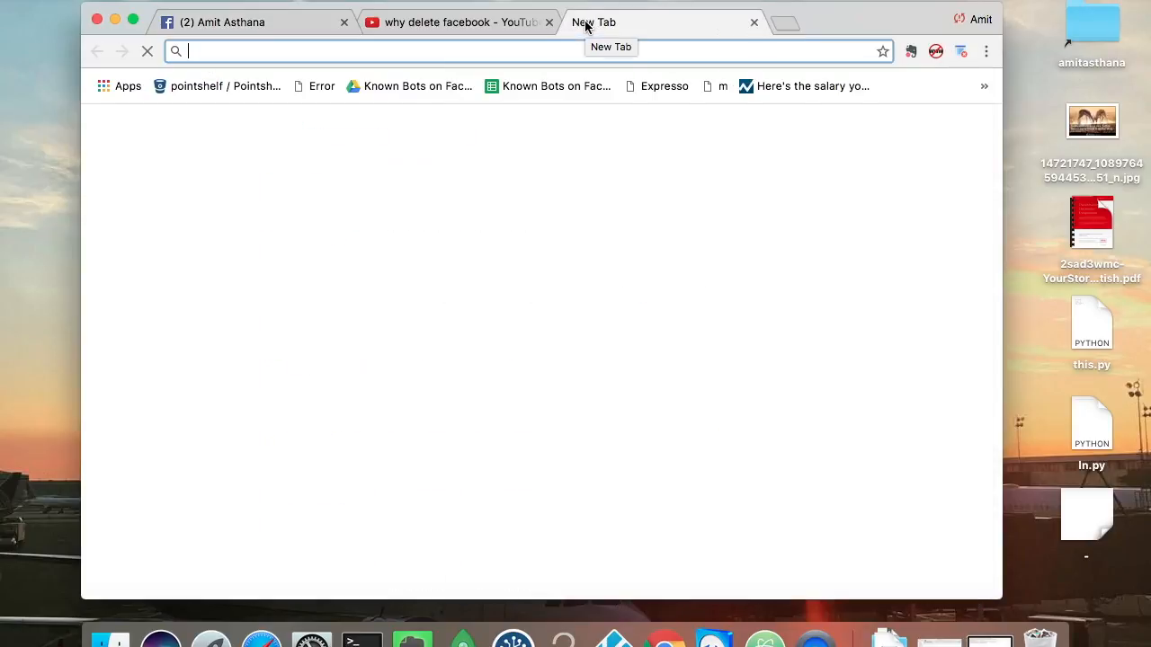
{"action": "left_click", "coordinate": [234, 21]}
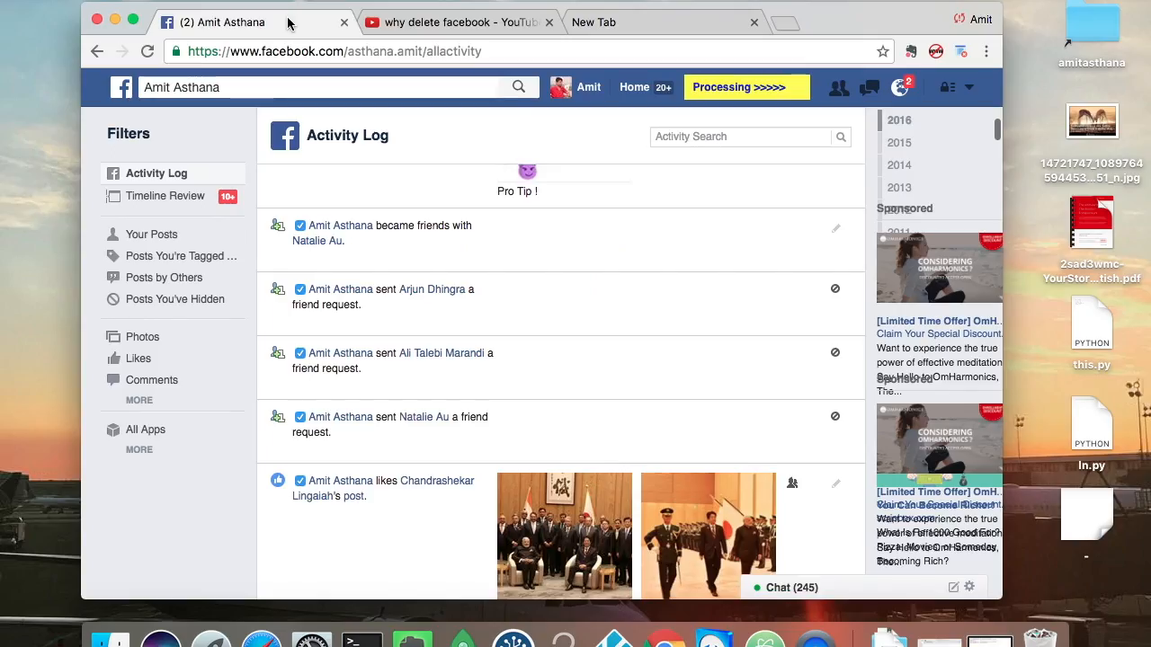